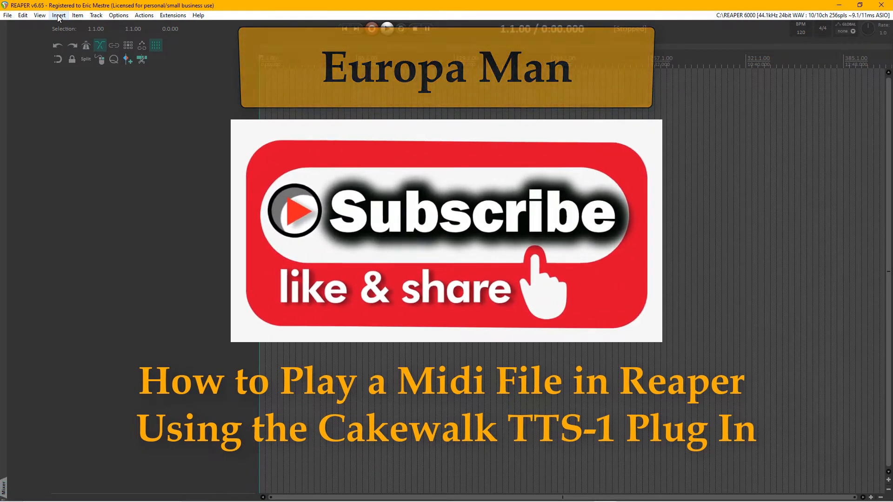
Start the Insert > Media file command to reach the import browser.
left_click(59, 14)
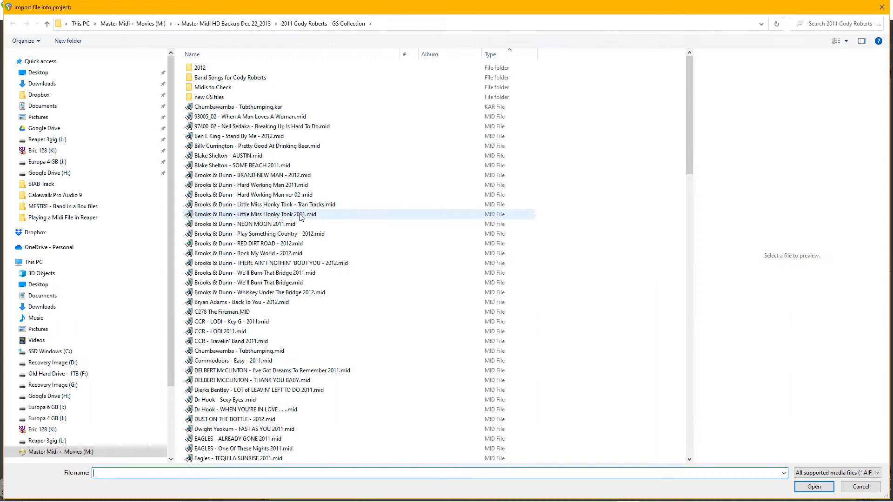
Choose 'Brooks & Dunn - RED DIRT ROAD - 2012.mid' for import, bringing up its MIDI import options.
left_click(245, 242)
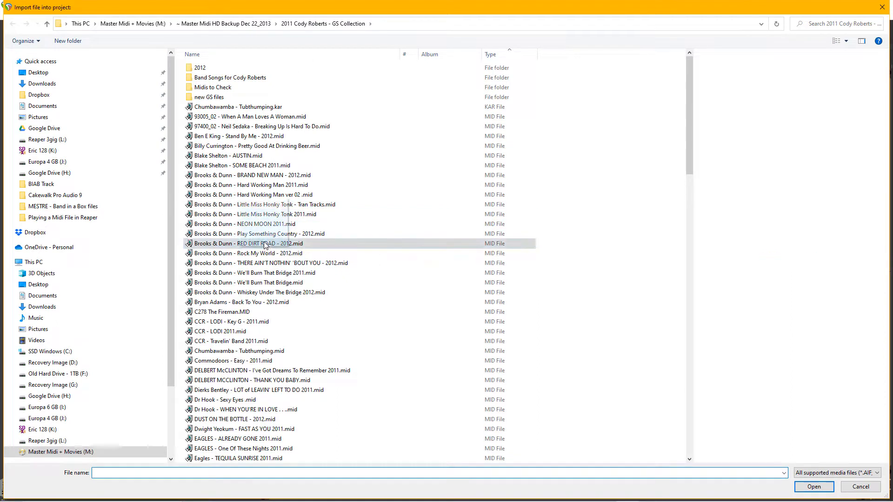
left_click(246, 242)
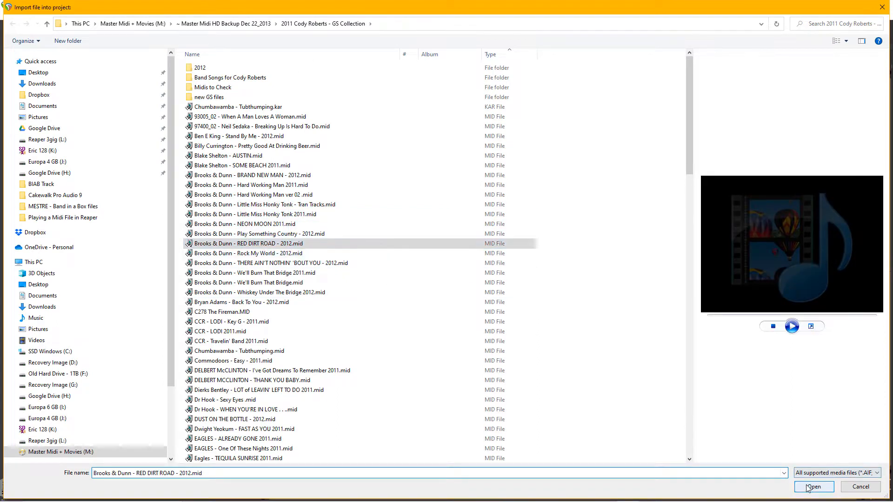
left_click(813, 487)
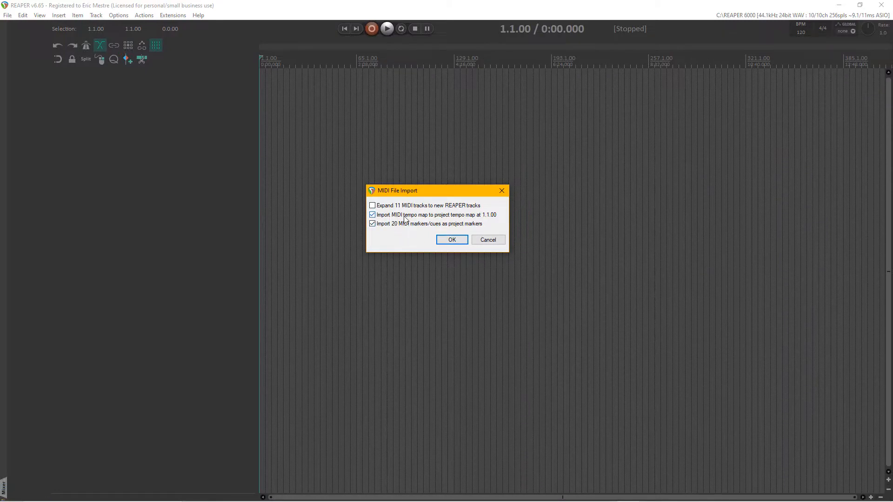
mouse_move(393, 230)
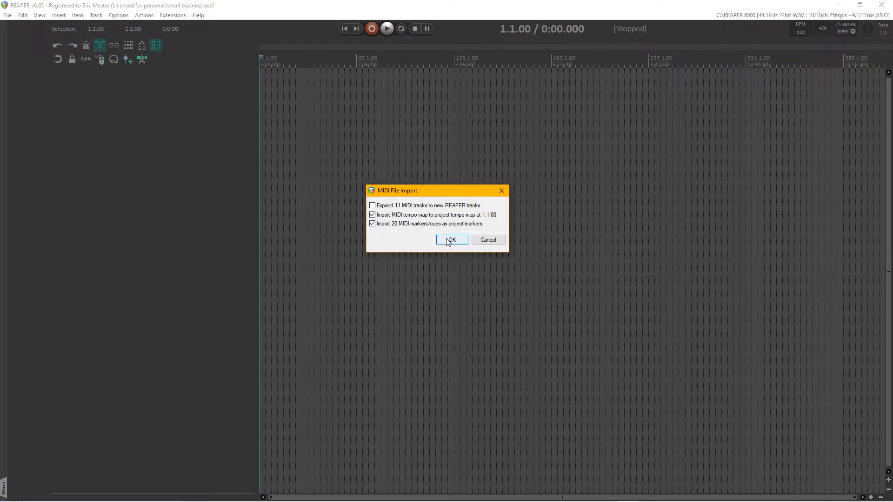
Confirm the MIDI import as twelve tracks with markers, then play the song briefly and stop.
left_click(450, 239)
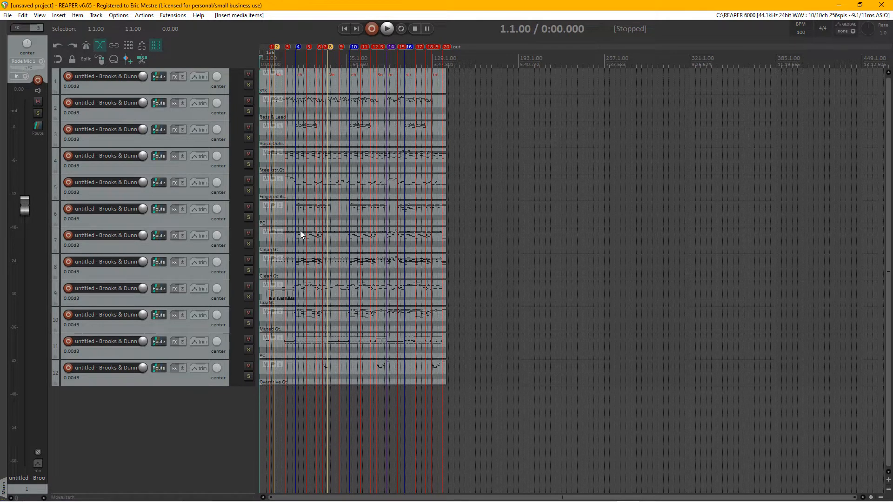
scroll("down", 3)
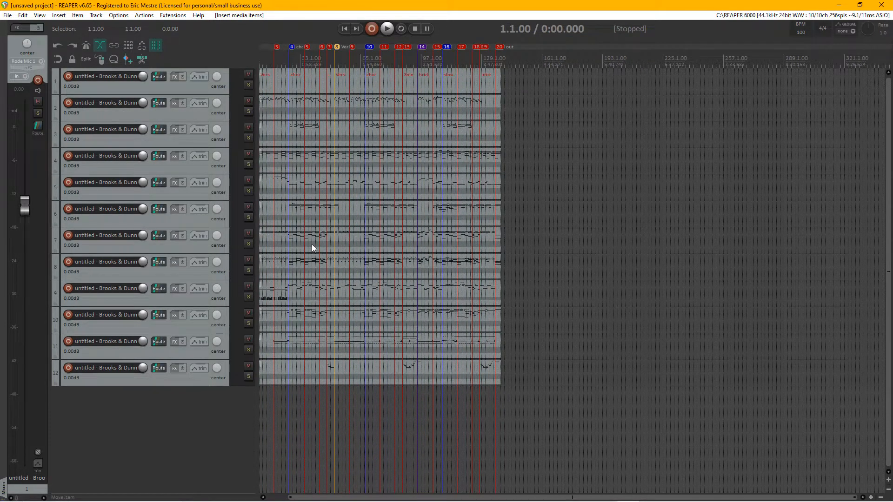
left_click(387, 29)
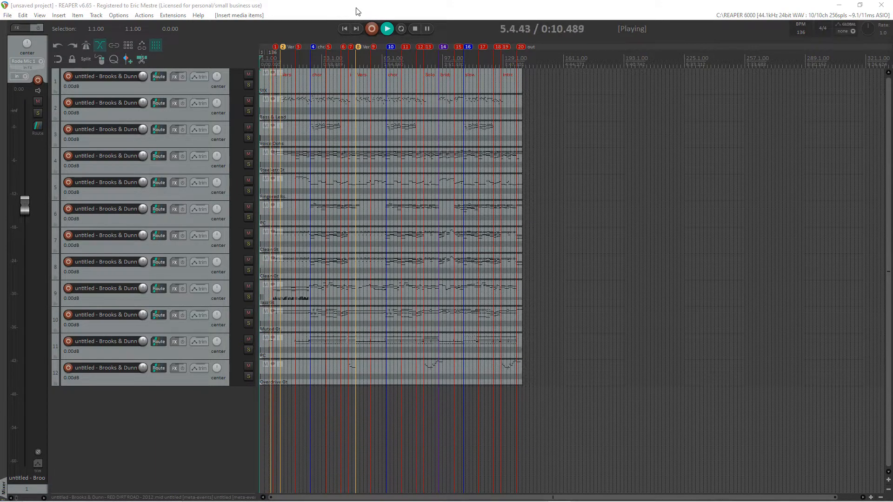
mouse_move(270, 29)
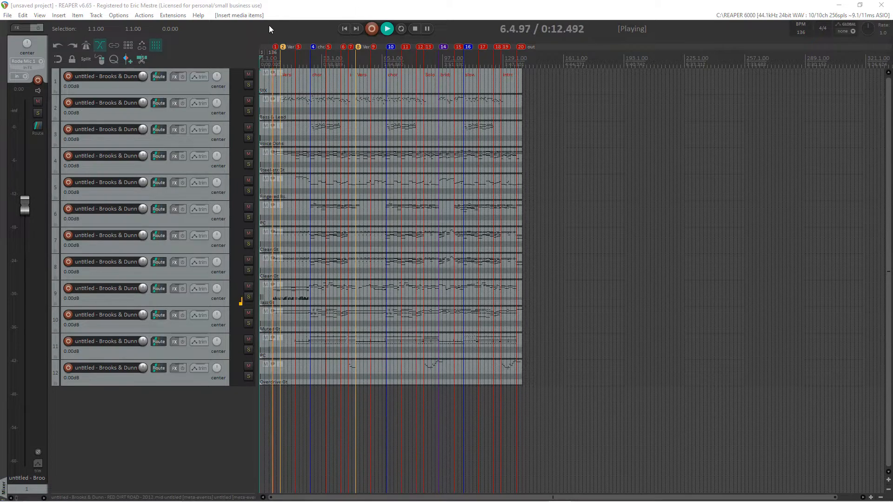
left_click(415, 29)
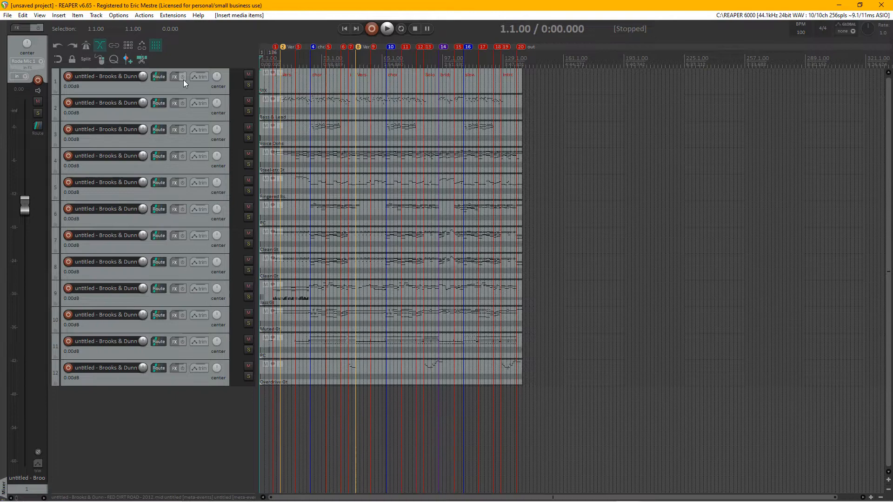
Add the DX: Cakewalk TTS-1 synth to track 1's effects chain.
left_click(174, 76)
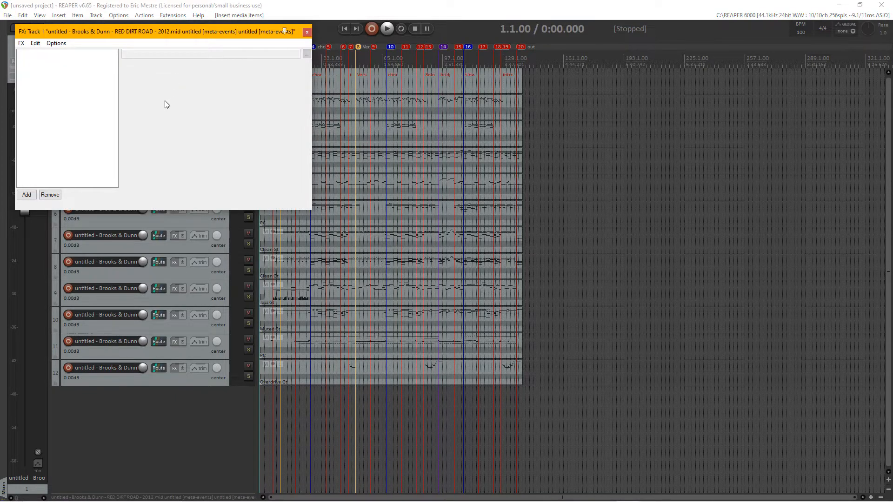
left_click(26, 194)
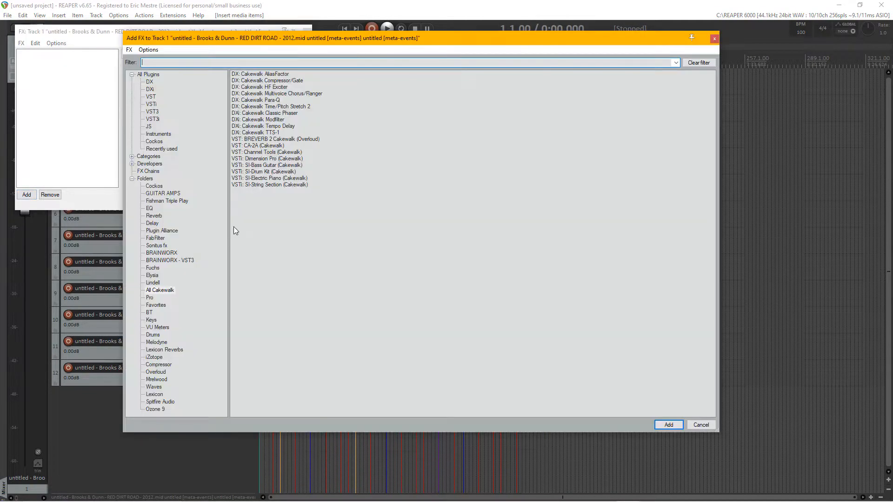
mouse_move(235, 135)
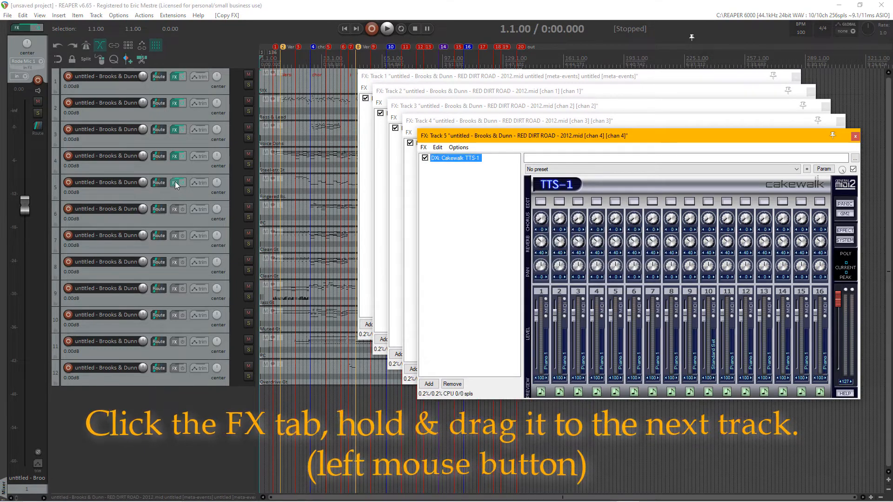
Copy the TTS-1 synth by dragging FX onto the following tracks through 11 and 12.
left_click_drag(176, 183, 177, 209)
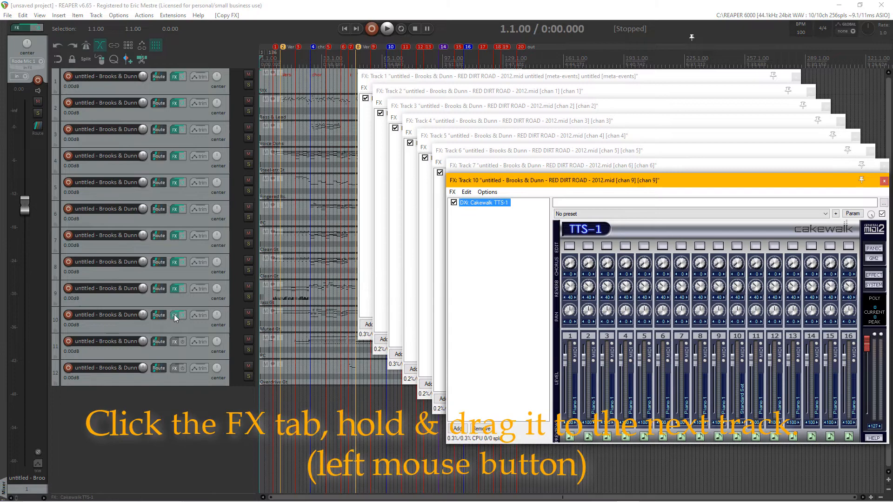
left_click_drag(177, 315, 177, 342)
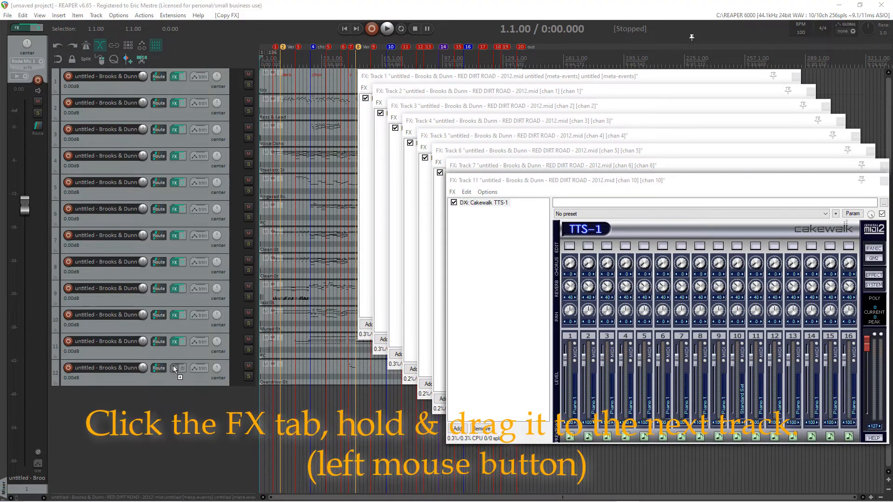
left_click_drag(177, 369, 176, 369)
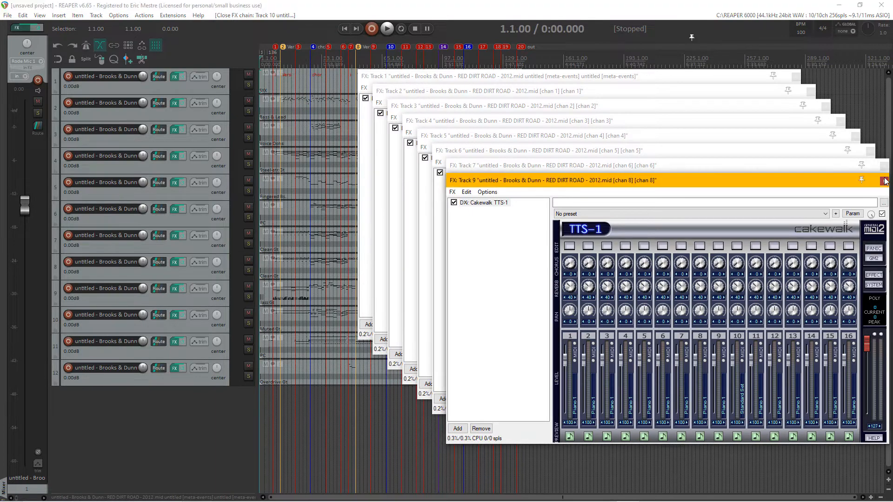
Close the open TTS-1 effects window and stop playback at the song start.
left_click(885, 179)
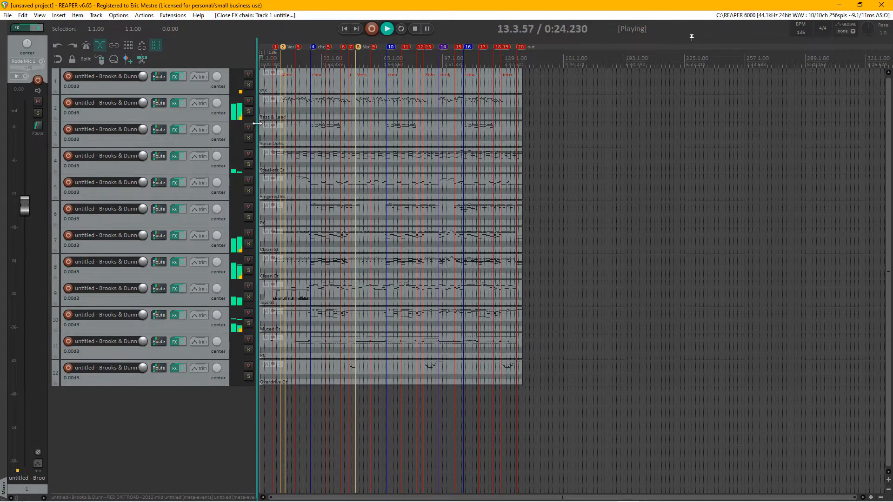
left_click(414, 28)
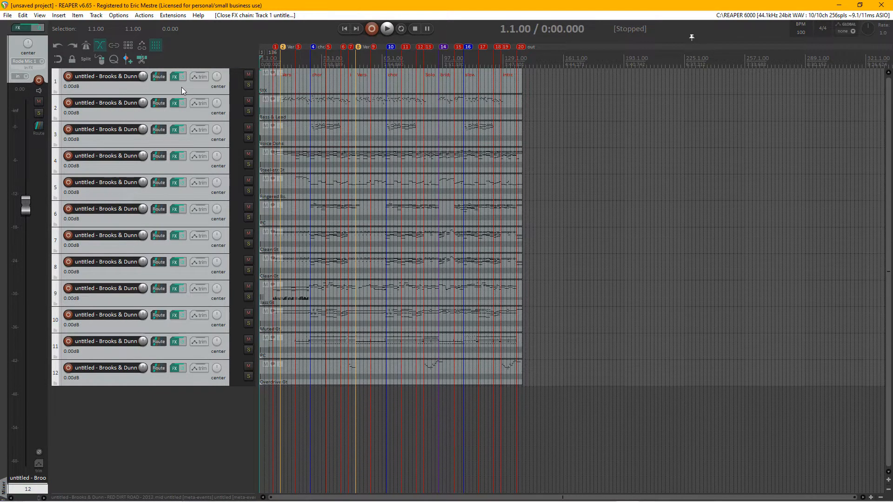
Set all twelve tracks to random colours from the track context menu.
right_click(183, 91)
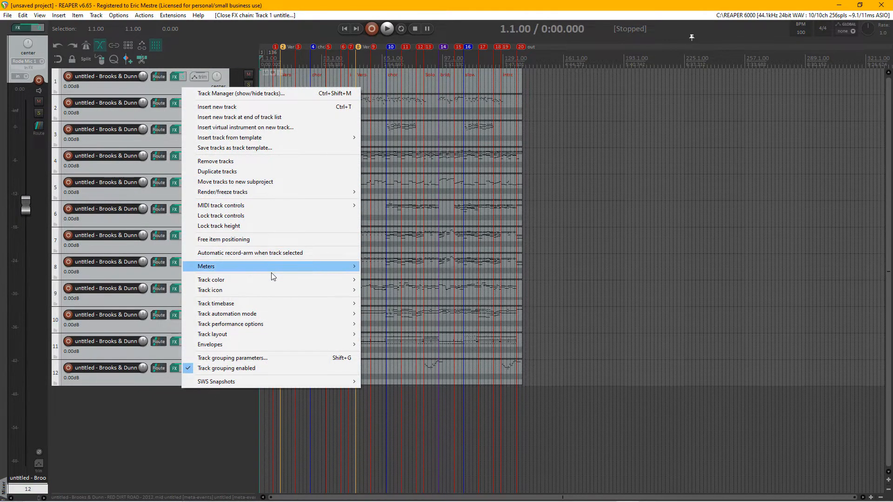
mouse_move(212, 280)
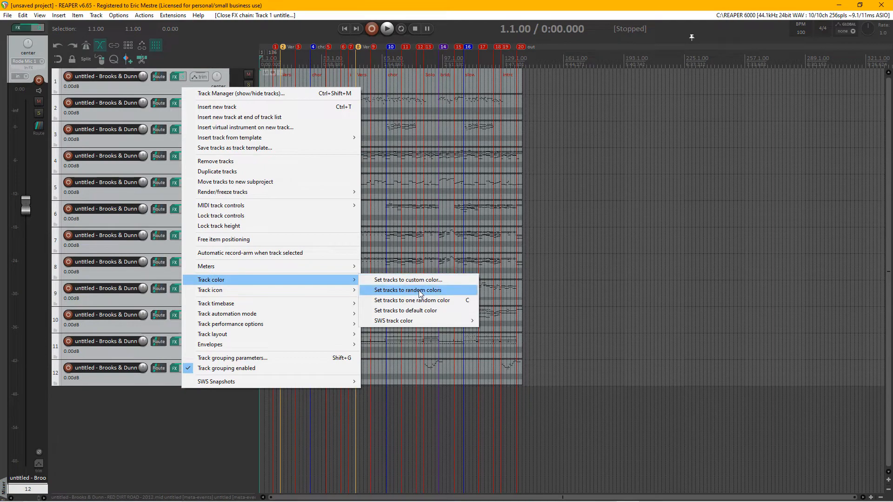
left_click(412, 290)
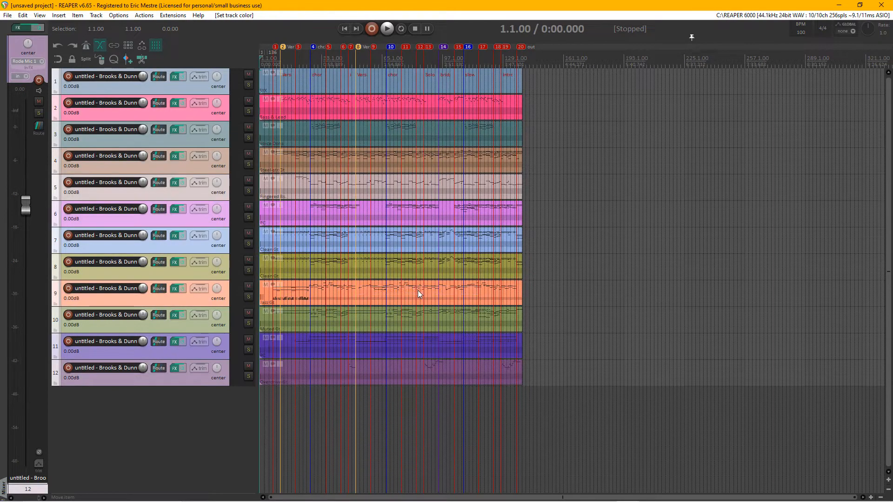
mouse_move(166, 43)
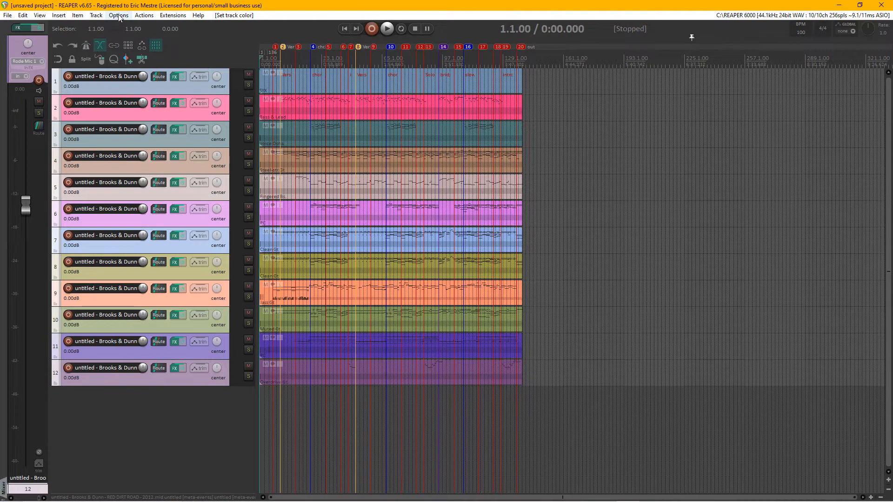
In the Theme Adjuster's Custom Colors, recolour the project with the WARM palette and close the window.
left_click(118, 15)
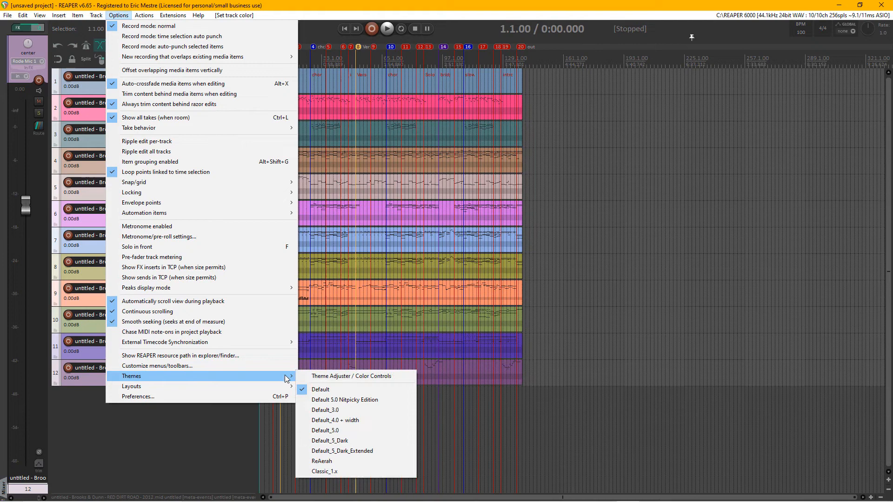
left_click(352, 376)
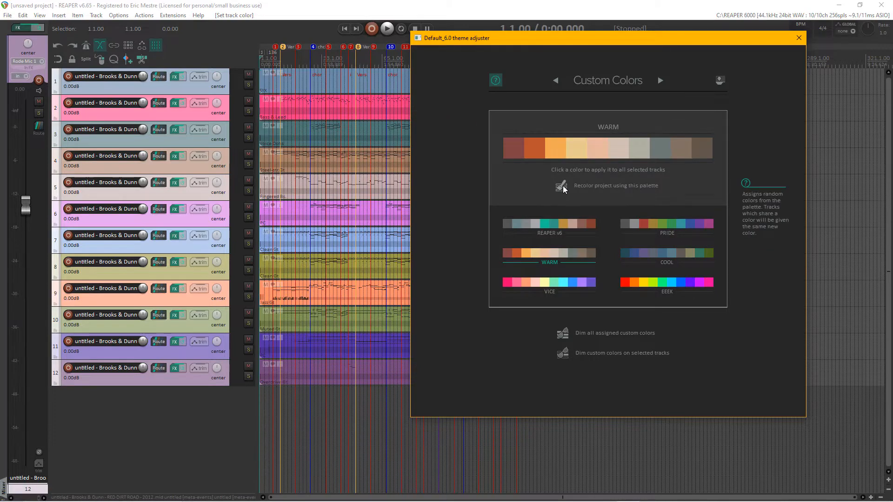
left_click(561, 185)
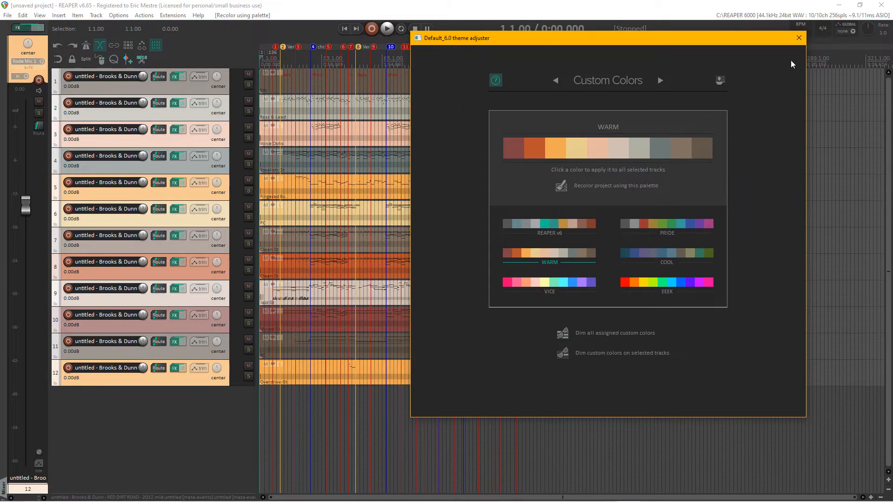
mouse_move(798, 37)
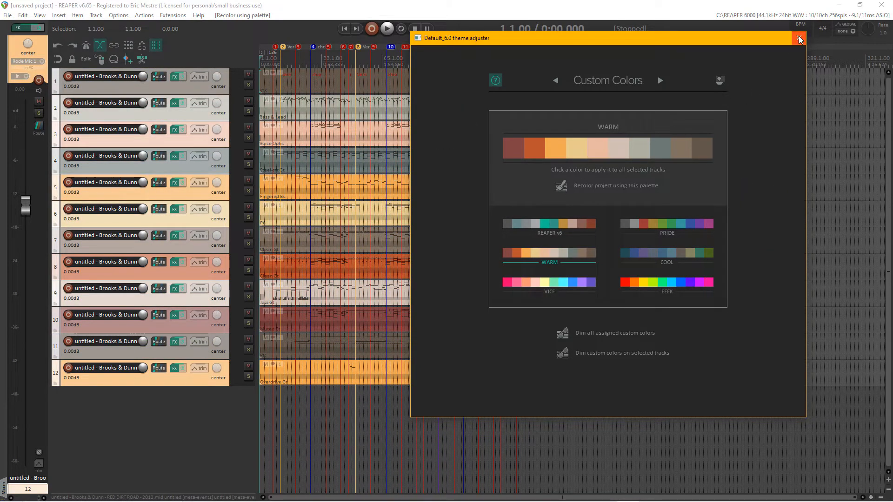
left_click(800, 38)
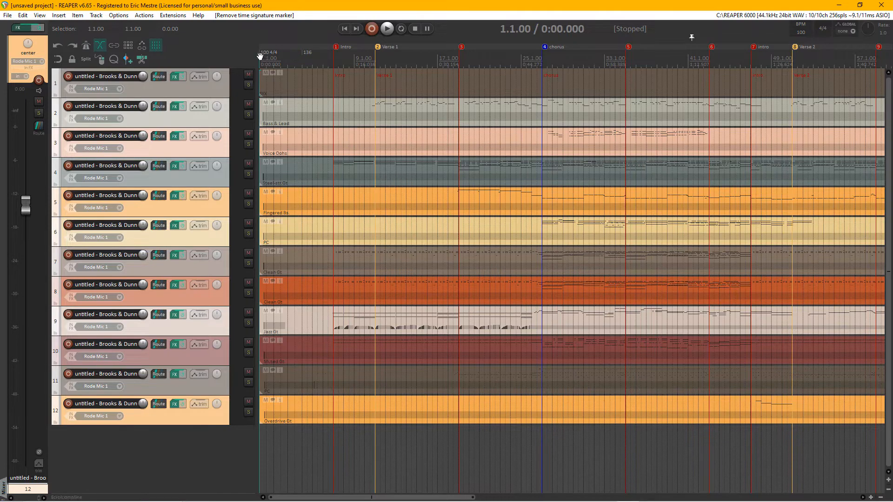
Set the tempo marker at 1.1.00 to 136 BPM and start playback.
double_click(268, 53)
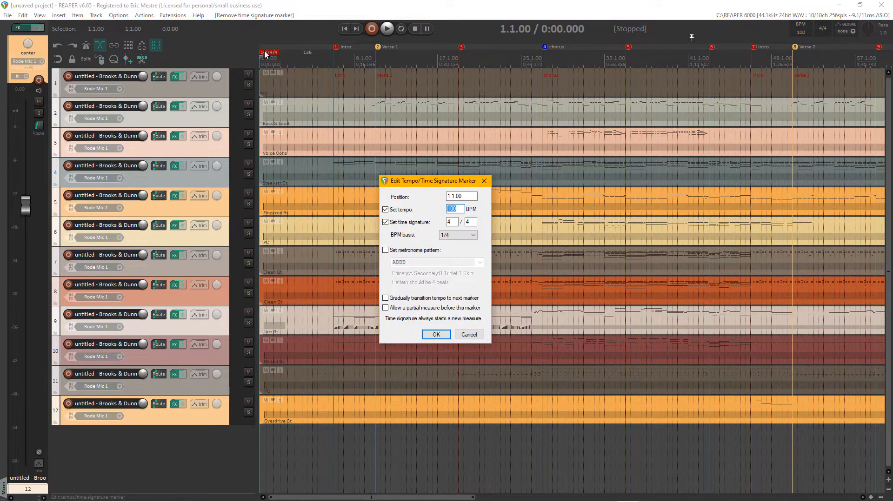
type("136")
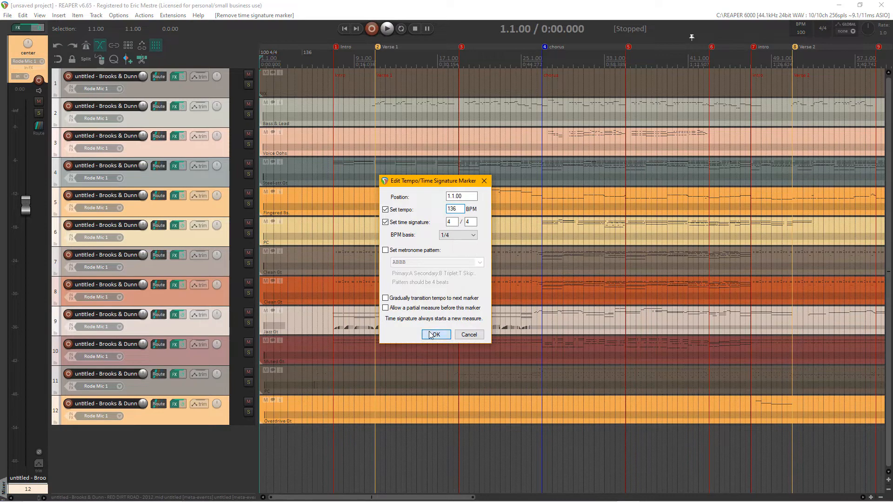
left_click(435, 334)
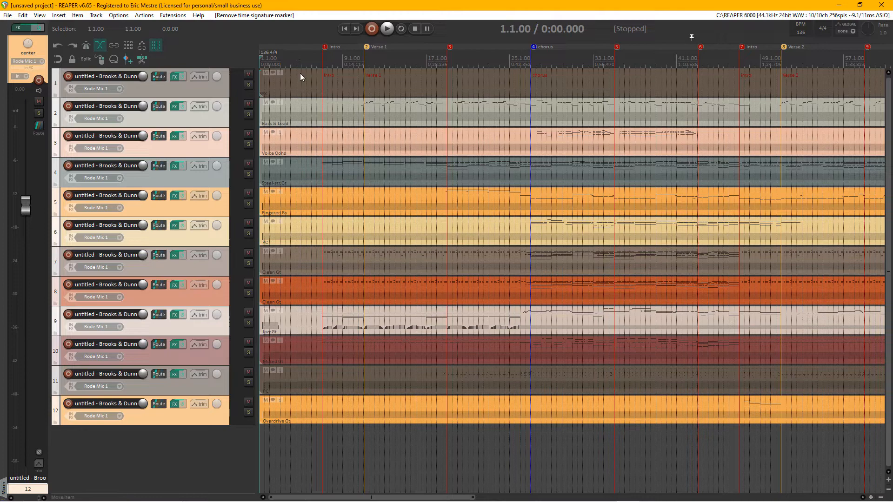
left_click(387, 29)
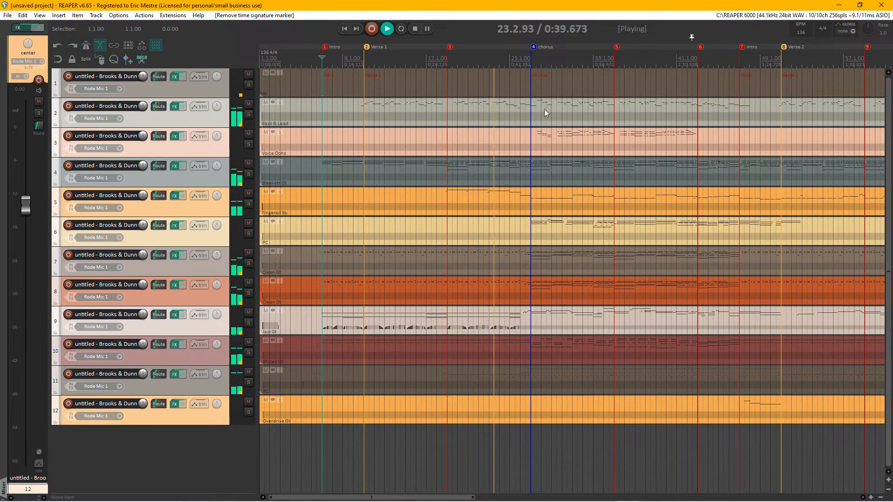
mouse_move(533, 94)
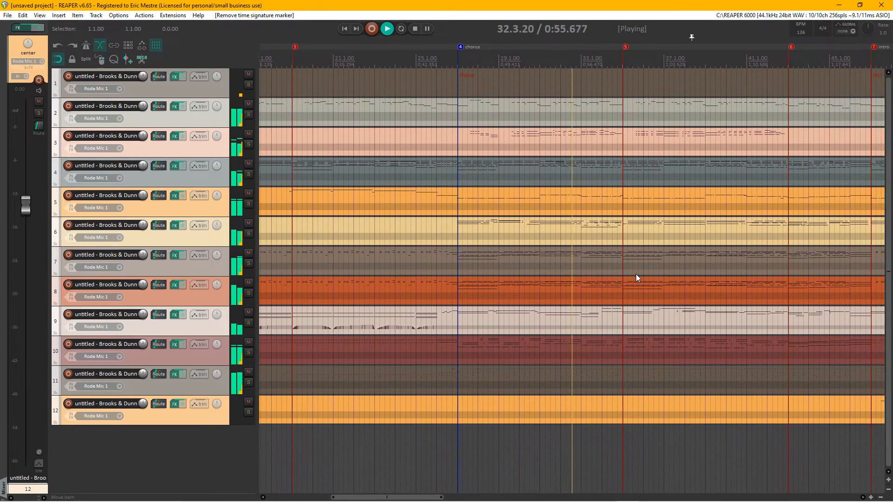
left_click(414, 29)
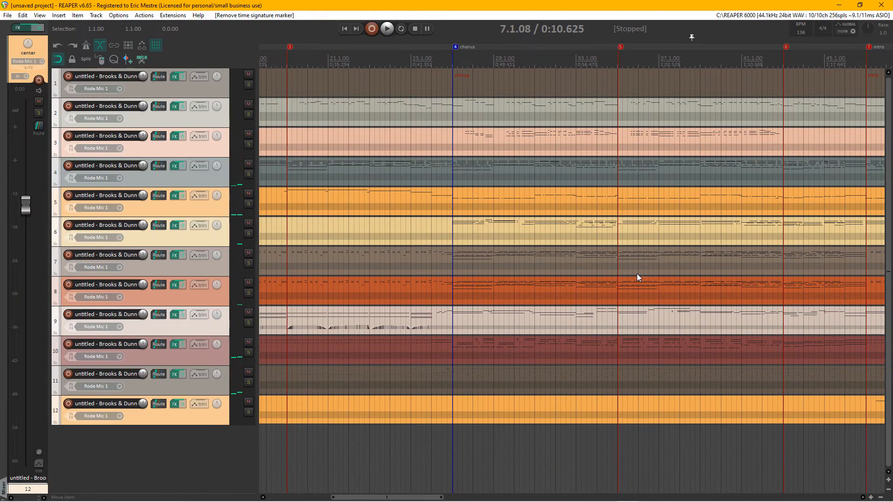